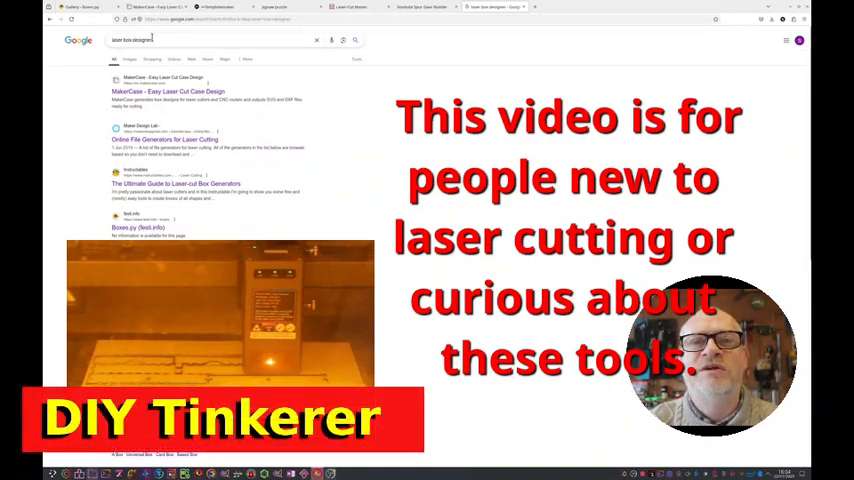
- View the Laser-Cut Mazes page's 10 by 20 maze and its wall-piece preview
{"action": "left_click", "coordinate": [200, 40]}
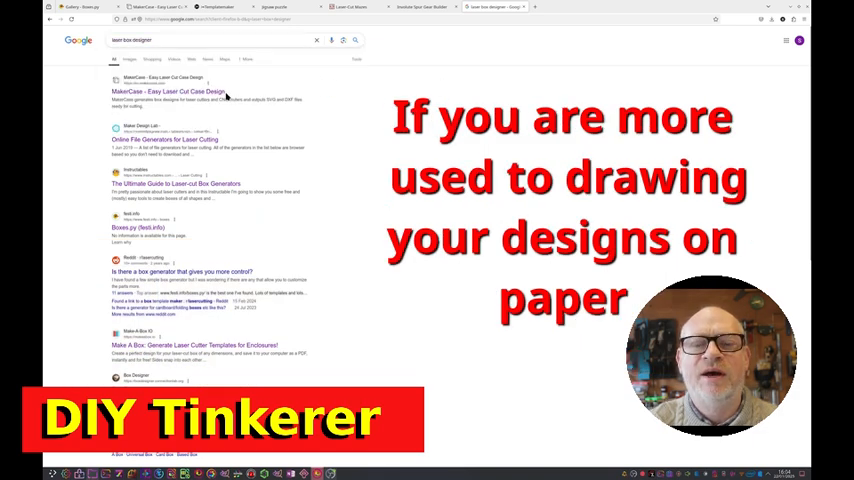
{"action": "scroll", "scroll_direction": "down", "scroll_amount": 3}
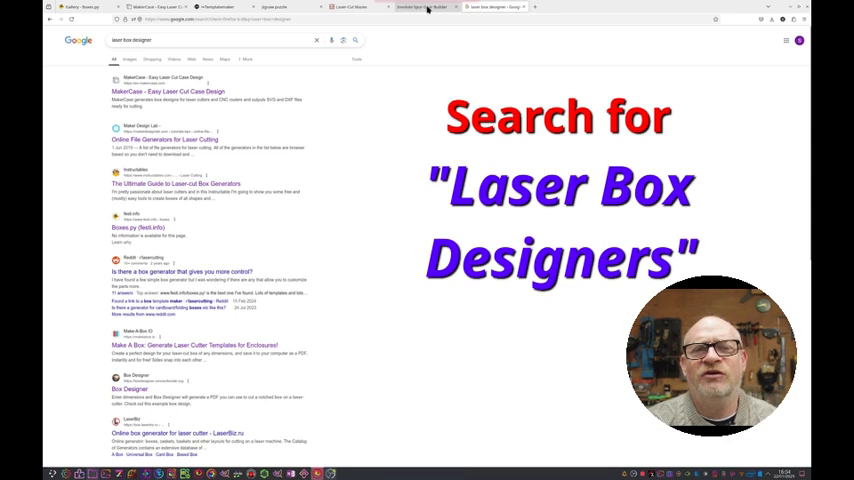
{"action": "mouse_move", "coordinate": [422, 7]}
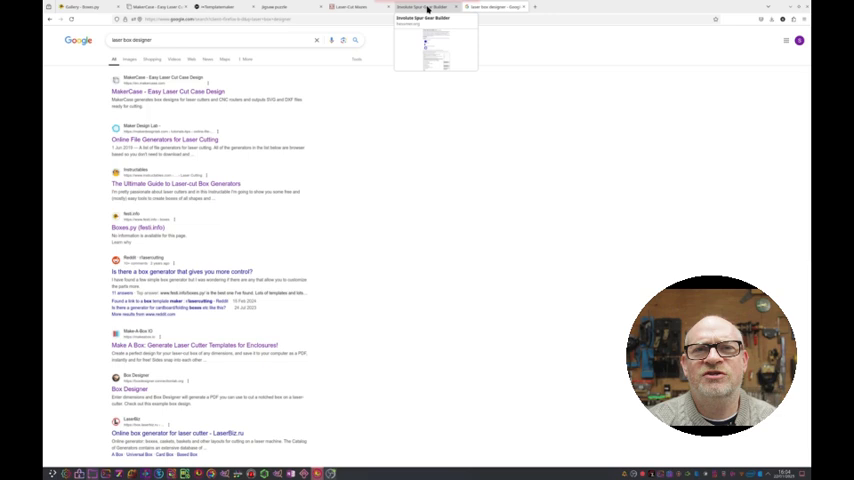
{"action": "left_click", "coordinate": [422, 8]}
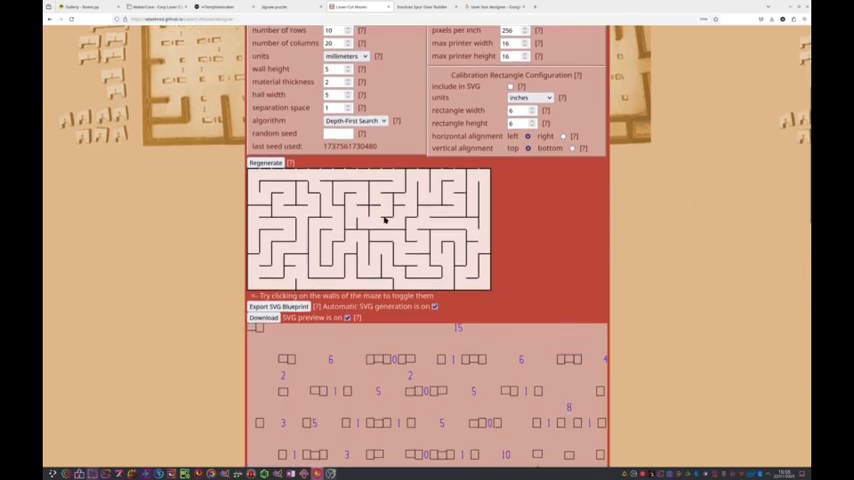
{"action": "scroll", "scroll_direction": "down", "scroll_amount": 3}
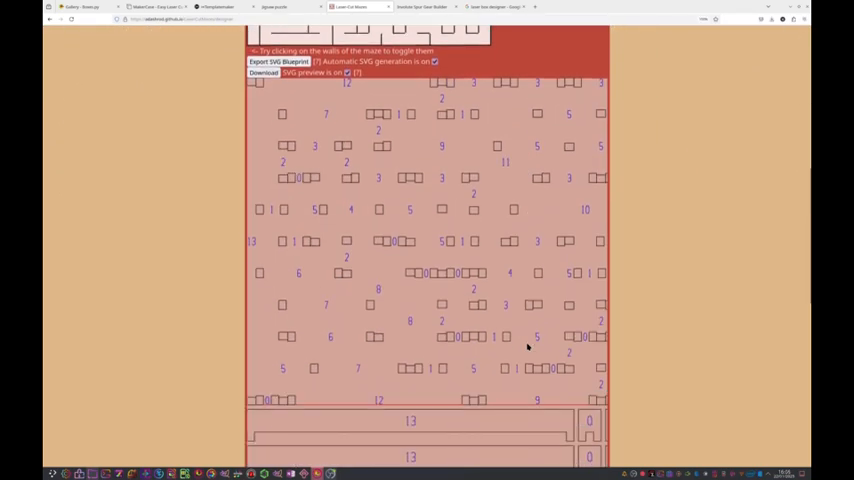
{"action": "left_click", "coordinate": [430, 12]}
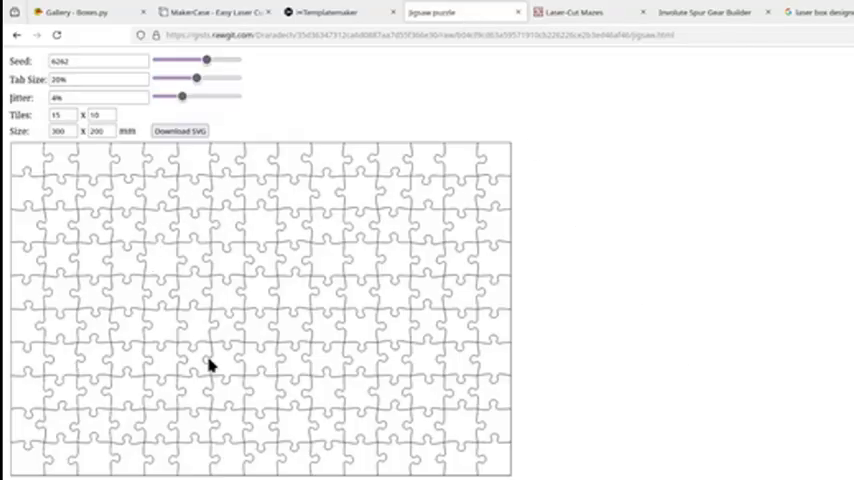
{"action": "mouse_move", "coordinate": [335, 348]}
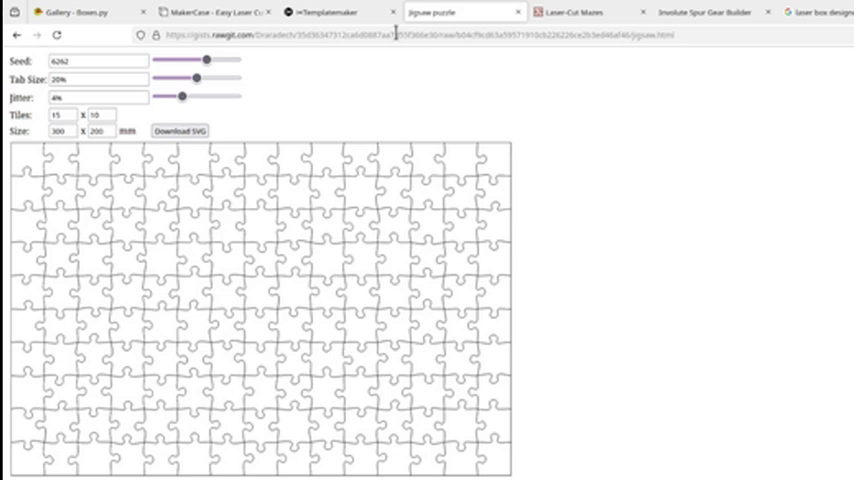
- Switch to templatemaker.nl and scroll through its box template gallery
{"action": "left_click", "coordinate": [345, 12]}
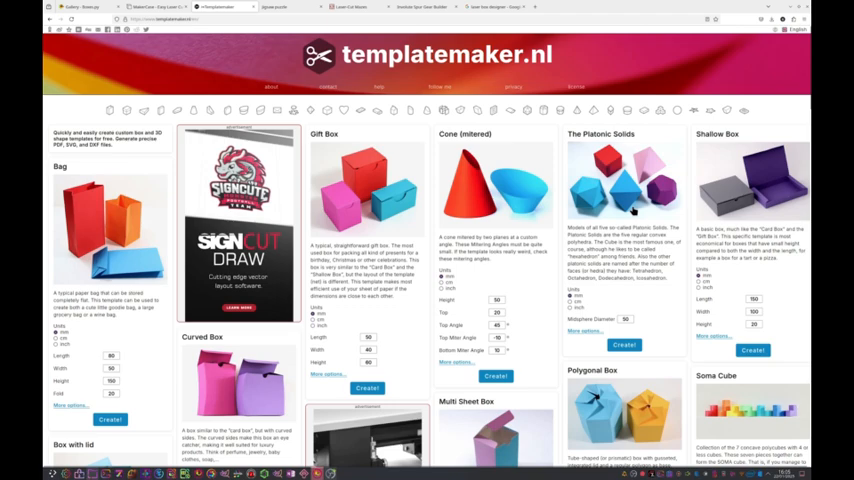
{"action": "scroll", "scroll_direction": "down", "scroll_amount": 3}
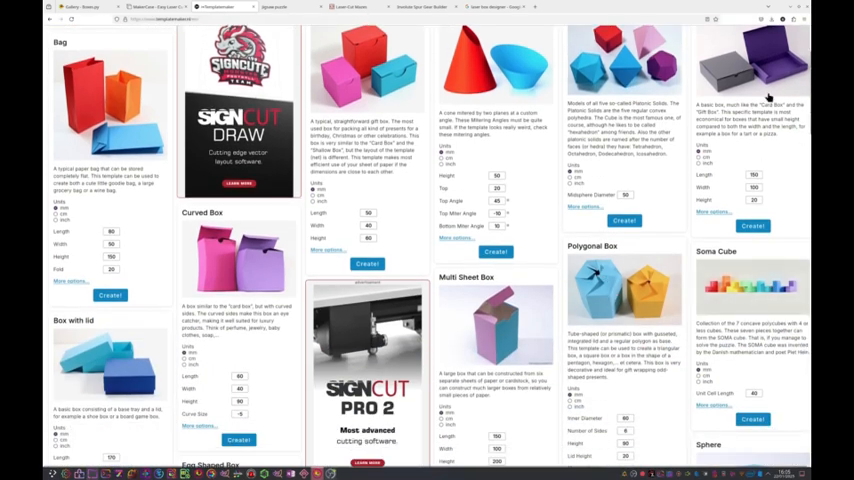
{"action": "scroll", "scroll_direction": "up", "scroll_amount": 3}
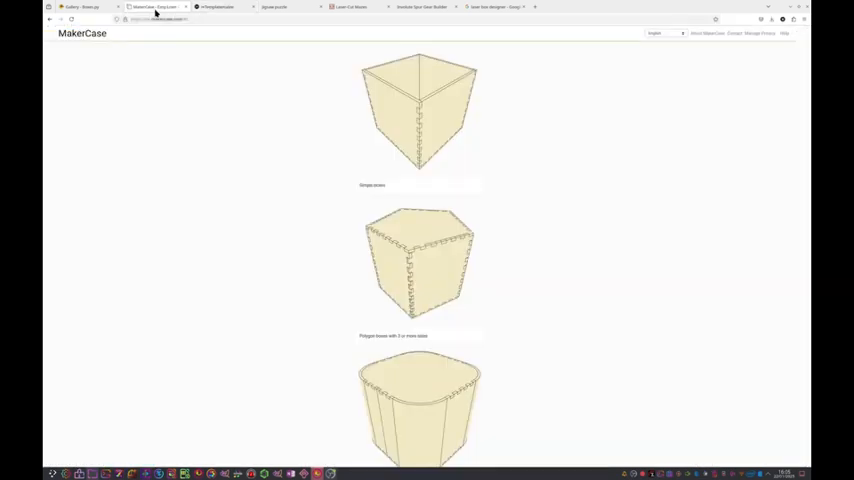
- Scroll through MakerCase's simple, polygon, rounded-corner and divided box designs
{"action": "scroll", "scroll_direction": "down", "scroll_amount": 3}
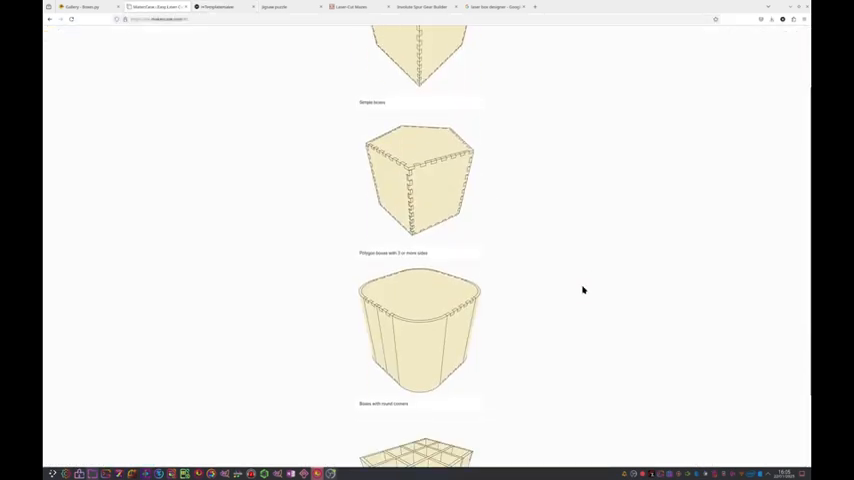
{"action": "scroll", "scroll_direction": "down", "scroll_amount": 3}
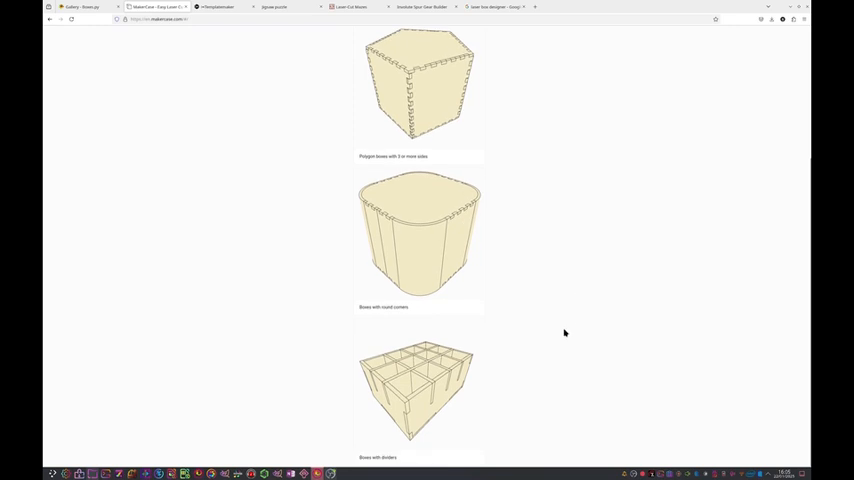
{"action": "mouse_move", "coordinate": [449, 417]}
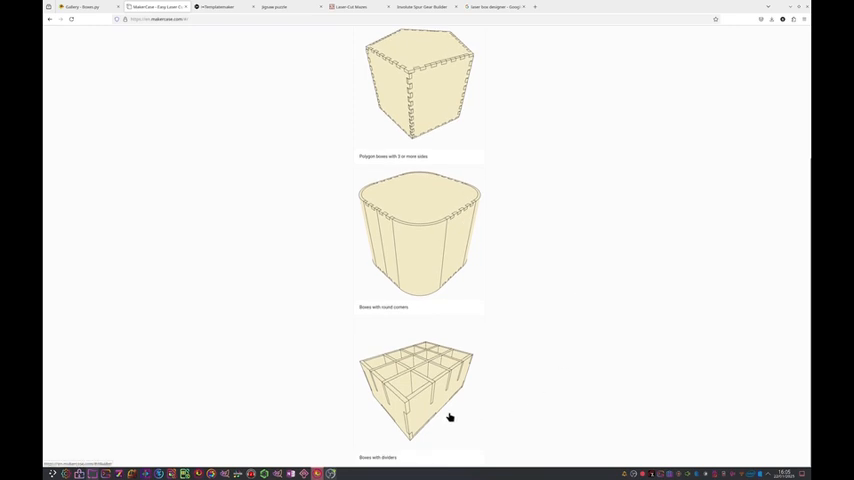
{"action": "mouse_move", "coordinate": [479, 362]}
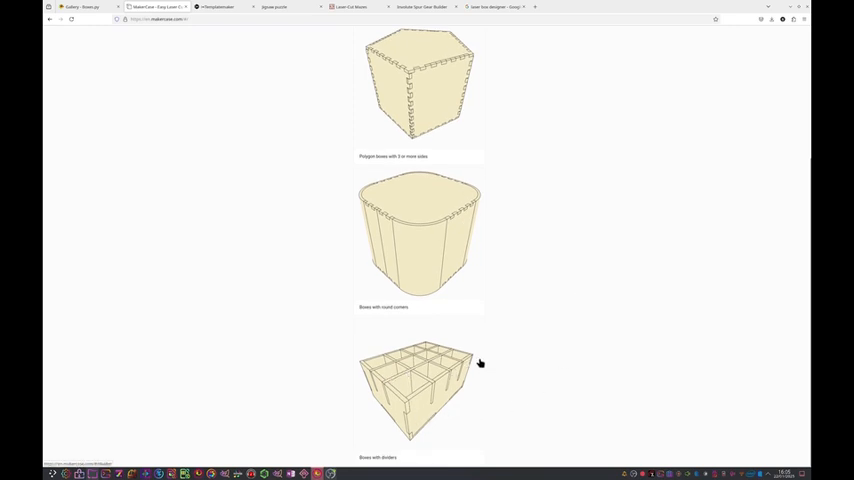
{"action": "scroll", "scroll_direction": "up", "scroll_amount": 3}
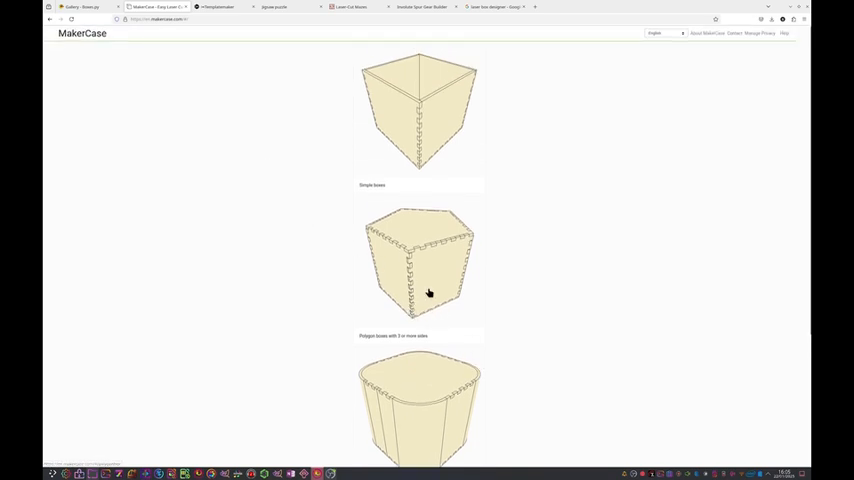
{"action": "scroll", "scroll_direction": "down", "scroll_amount": 3}
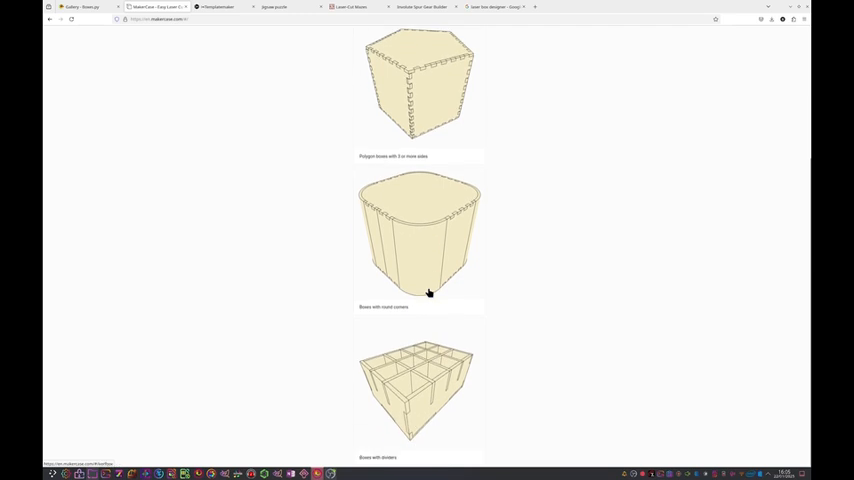
{"action": "mouse_move", "coordinate": [604, 296]}
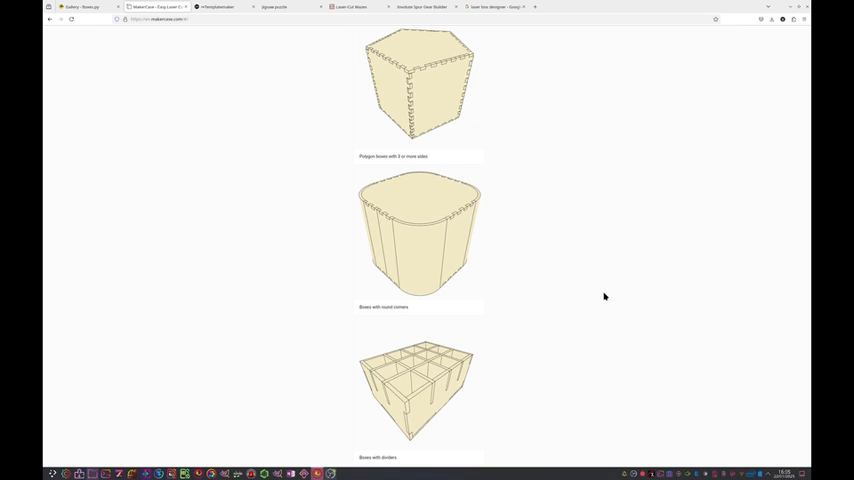
{"action": "mouse_move", "coordinate": [417, 352]}
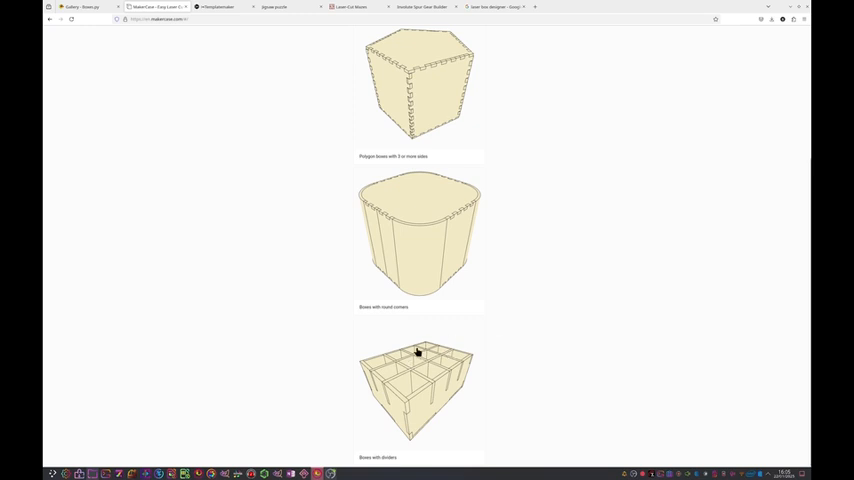
{"action": "mouse_move", "coordinate": [477, 343]}
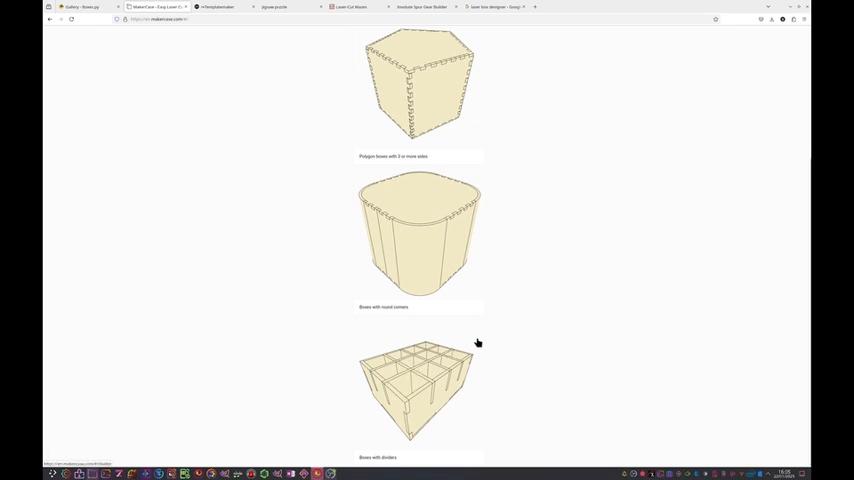
{"action": "mouse_move", "coordinate": [417, 343]}
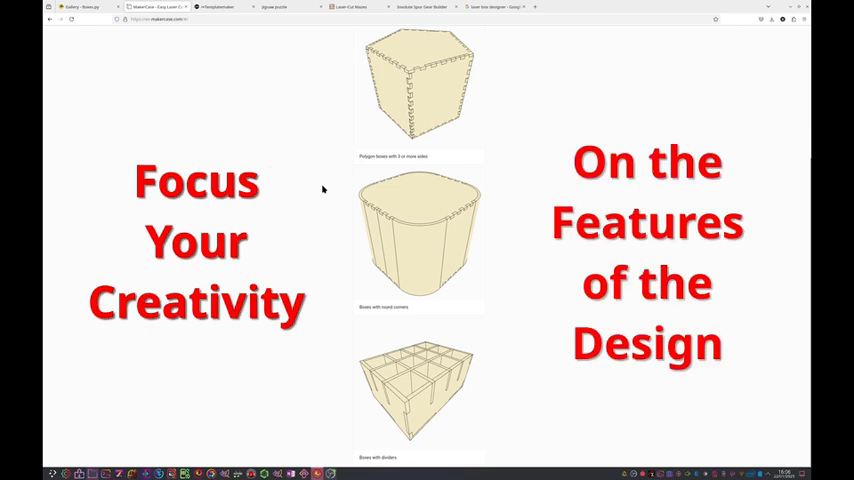
{"action": "mouse_move", "coordinate": [117, 52]}
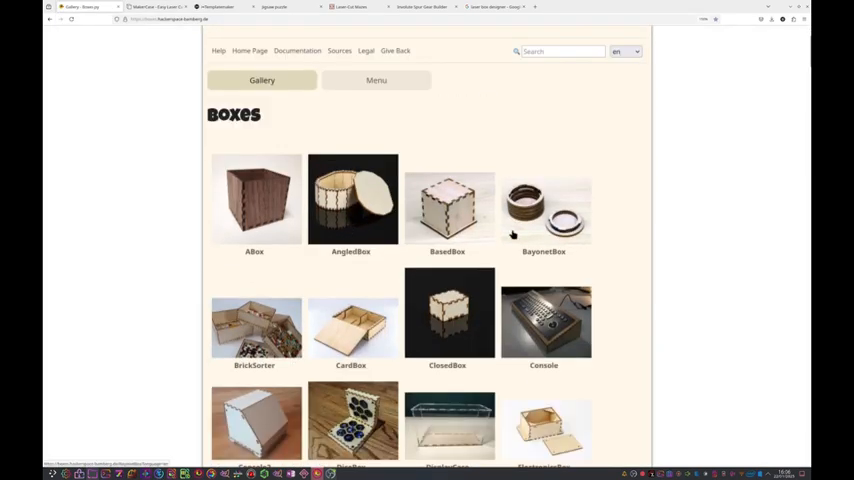
- Scroll through the Boxes.py gallery of box designs
{"action": "scroll", "scroll_direction": "down", "scroll_amount": 3}
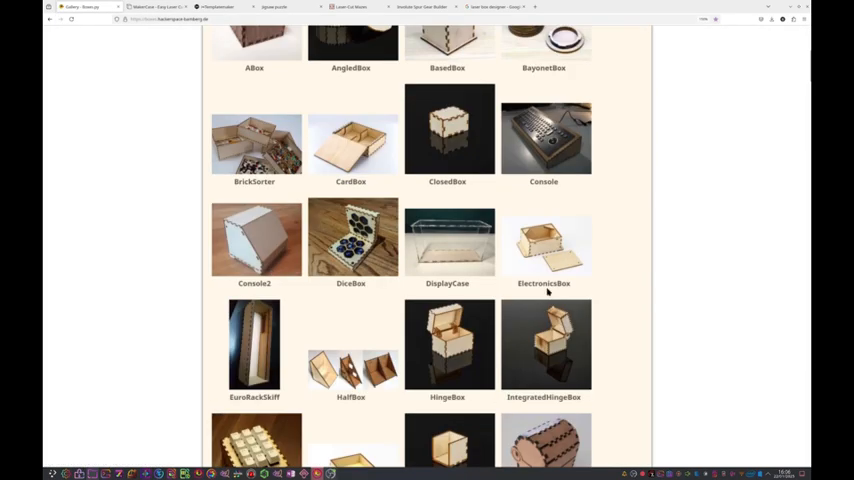
{"action": "scroll", "scroll_direction": "down", "scroll_amount": 3}
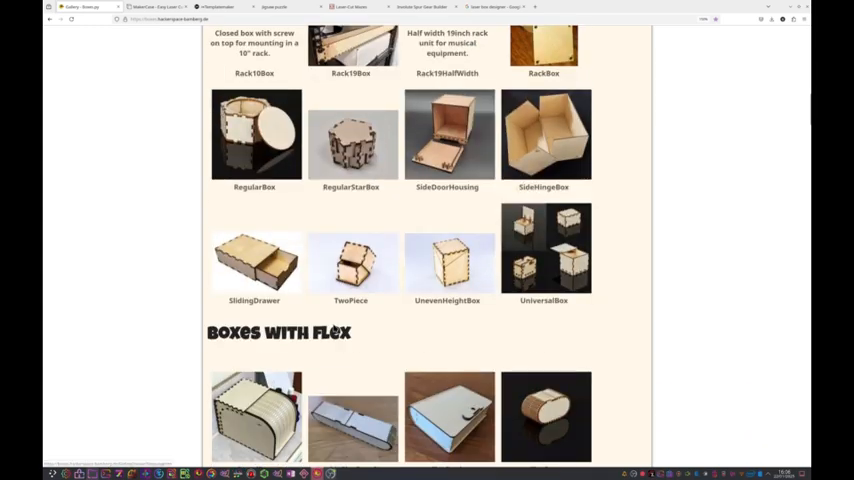
{"action": "scroll", "scroll_direction": "down", "scroll_amount": 3}
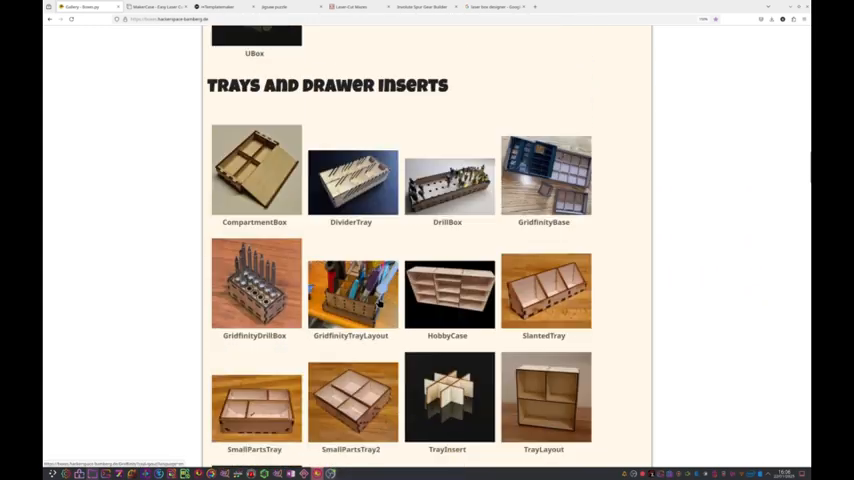
{"action": "scroll", "scroll_direction": "down", "scroll_amount": 3}
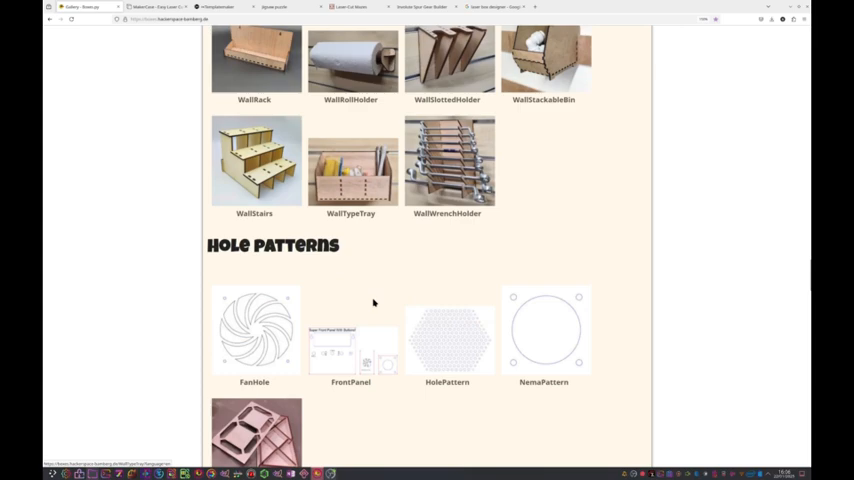
{"action": "scroll", "scroll_direction": "up", "scroll_amount": 3}
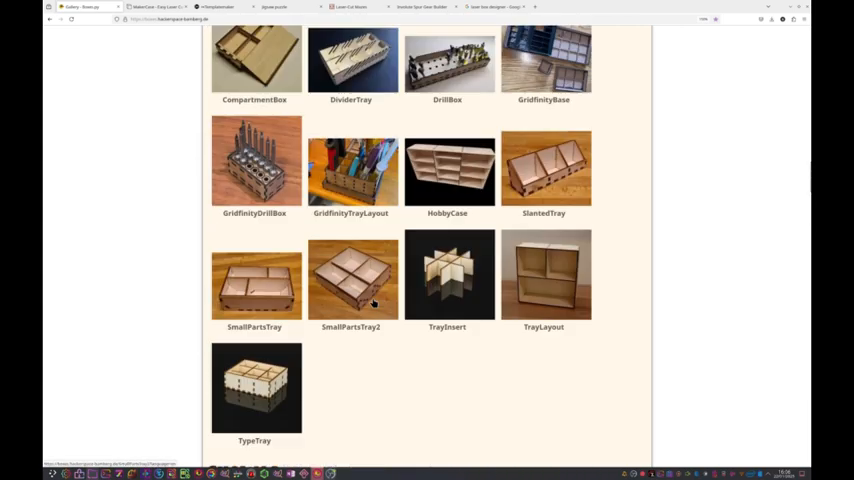
{"action": "scroll", "scroll_direction": "up", "scroll_amount": 3}
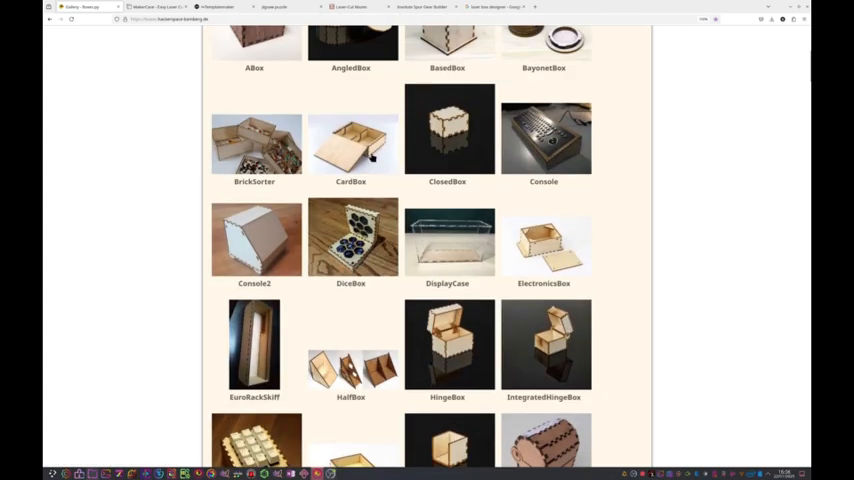
- Preview the CardBox design and browse the gallery's box categories
{"action": "left_click", "coordinate": [350, 142]}
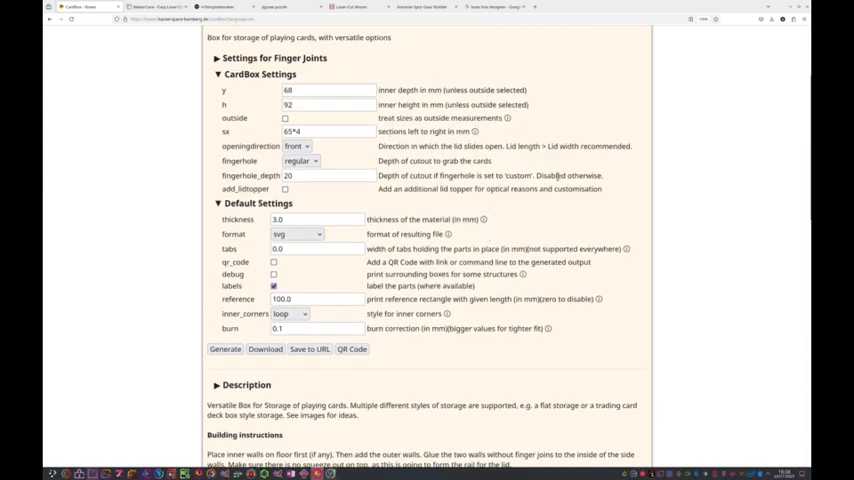
{"action": "scroll", "scroll_direction": "down", "scroll_amount": 3}
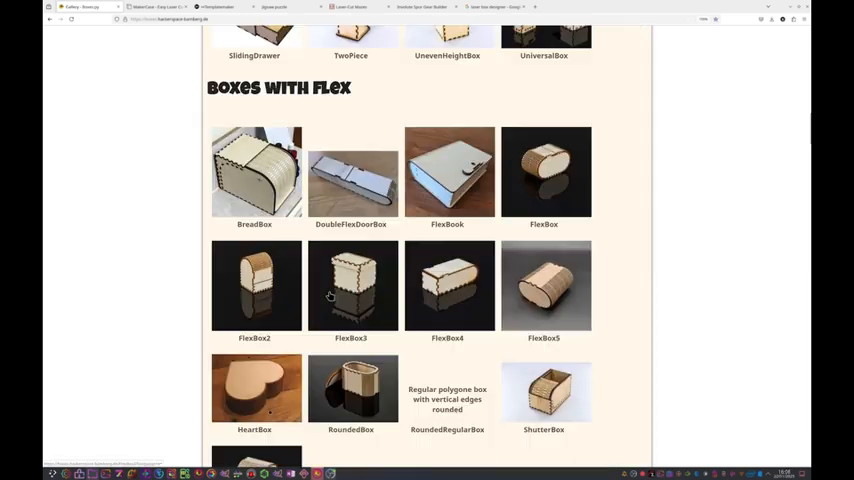
{"action": "scroll", "scroll_direction": "down", "scroll_amount": 3}
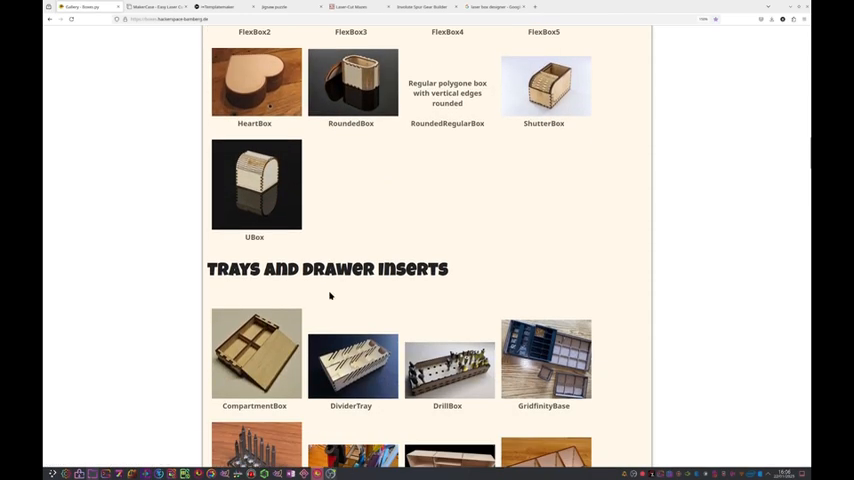
{"action": "scroll", "scroll_direction": "down", "scroll_amount": 3}
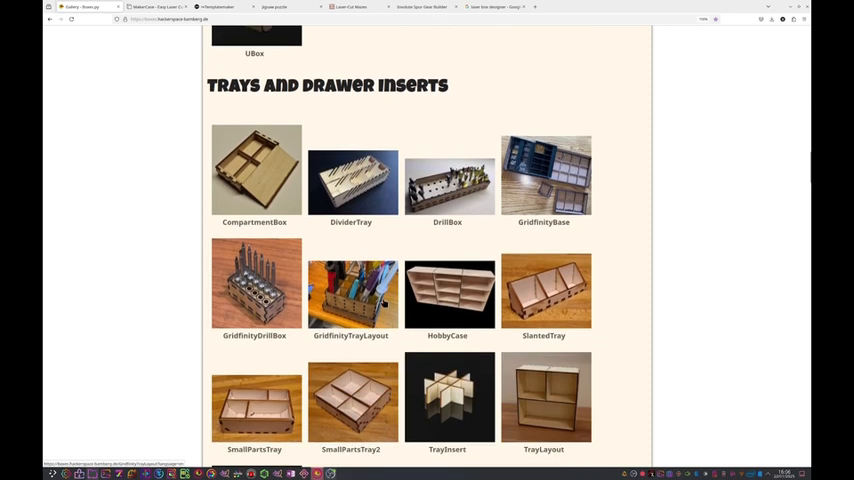
{"action": "scroll", "scroll_direction": "down", "scroll_amount": 3}
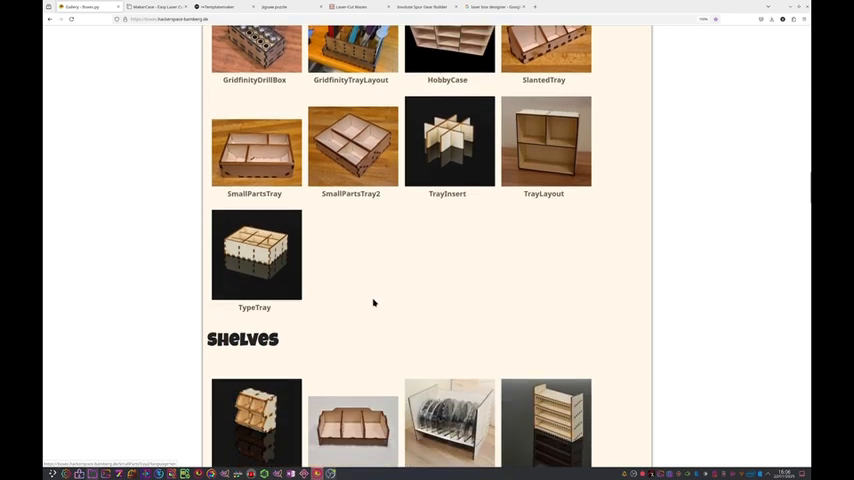
{"action": "scroll", "scroll_direction": "down", "scroll_amount": 3}
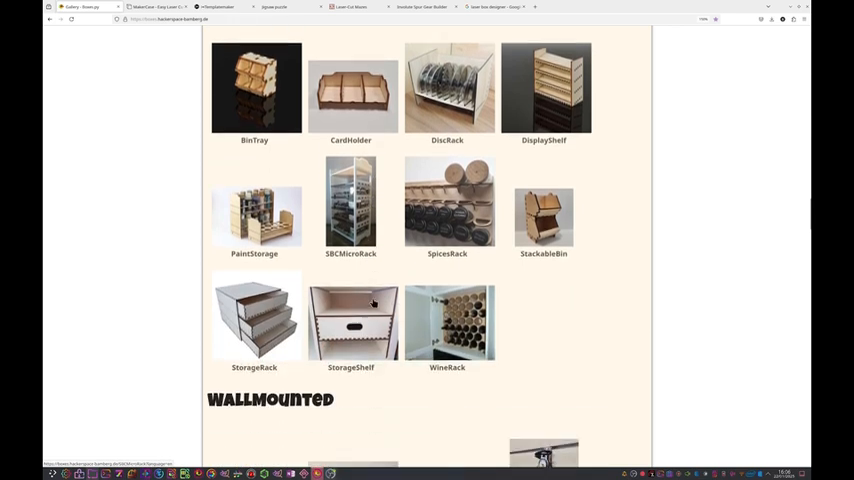
{"action": "scroll", "scroll_direction": "down", "scroll_amount": 3}
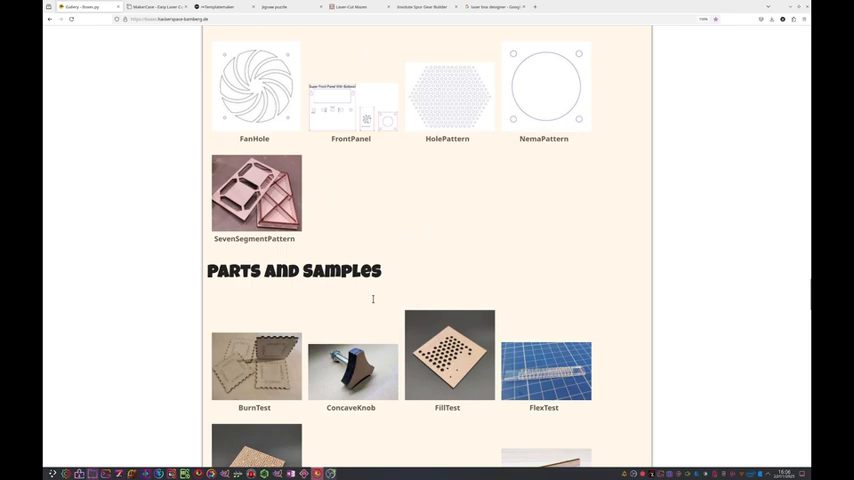
{"action": "scroll", "scroll_direction": "down", "scroll_amount": 3}
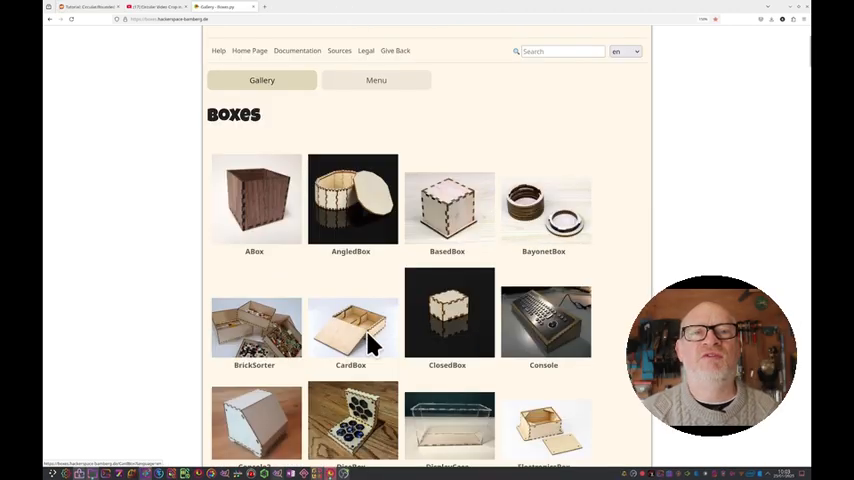
- Open CardBox, collapse the Finger Joints settings, and change inner height from 92 to 20
{"action": "left_click", "coordinate": [350, 325]}
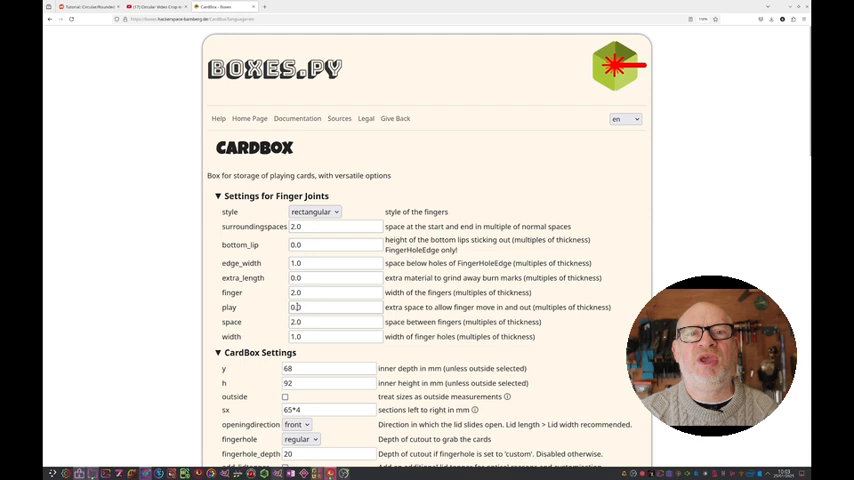
{"action": "left_click", "coordinate": [218, 195]}
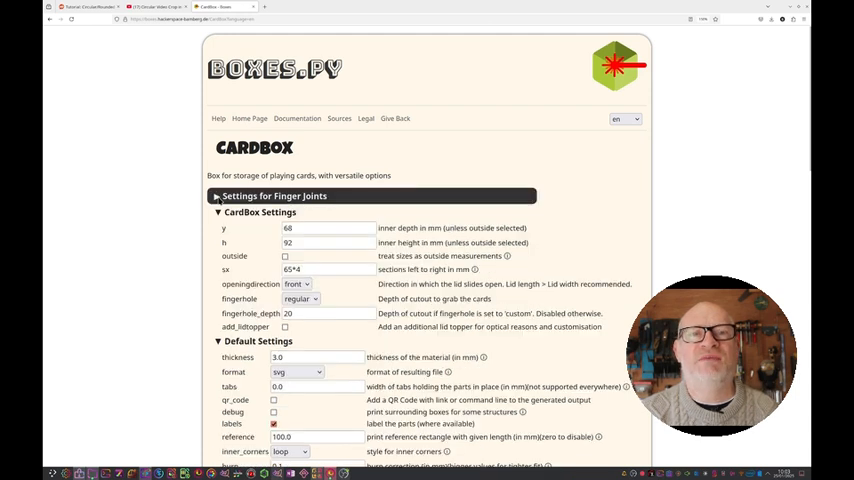
{"action": "scroll", "scroll_direction": "down", "scroll_amount": 3}
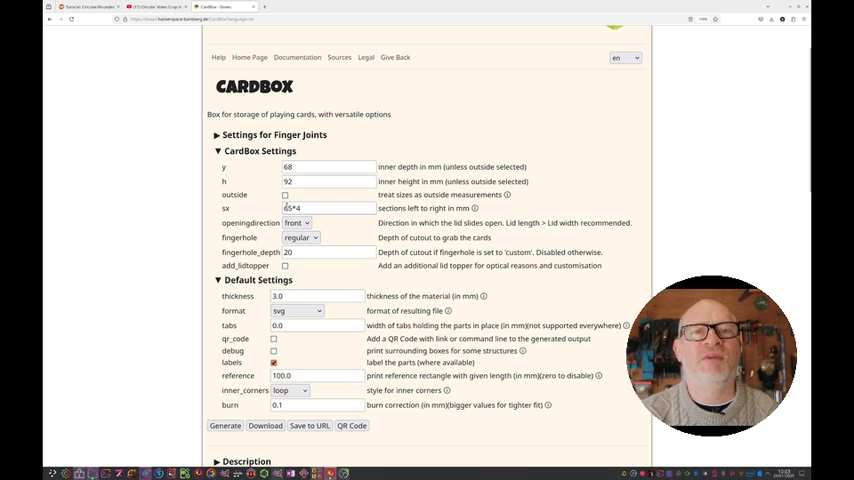
{"action": "scroll", "scroll_direction": "down", "scroll_amount": 3}
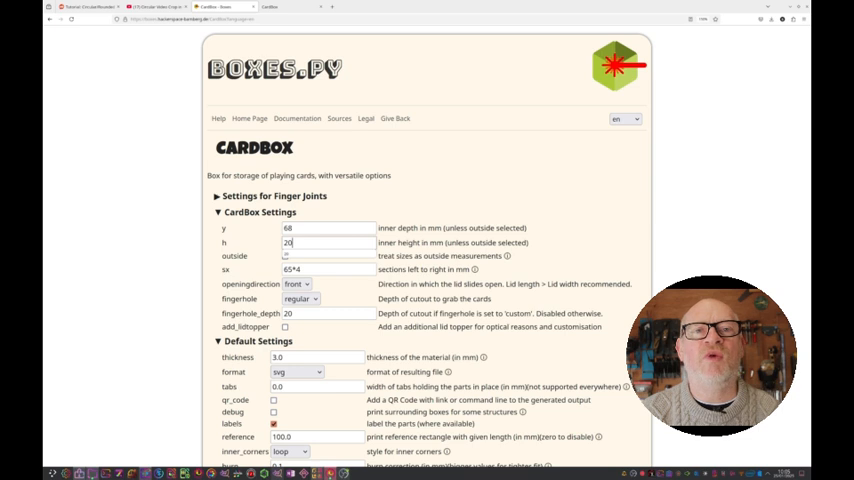
- Set depth 90, sections 58*2, thickness 2.0 and burn 0.3, then generate the CardBox
{"action": "triple_click", "coordinate": [328, 227]}
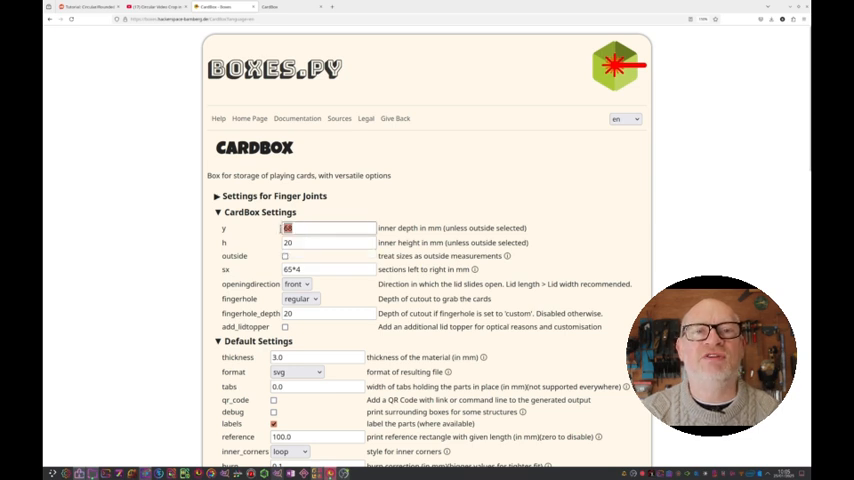
{"action": "type", "text": "90"}
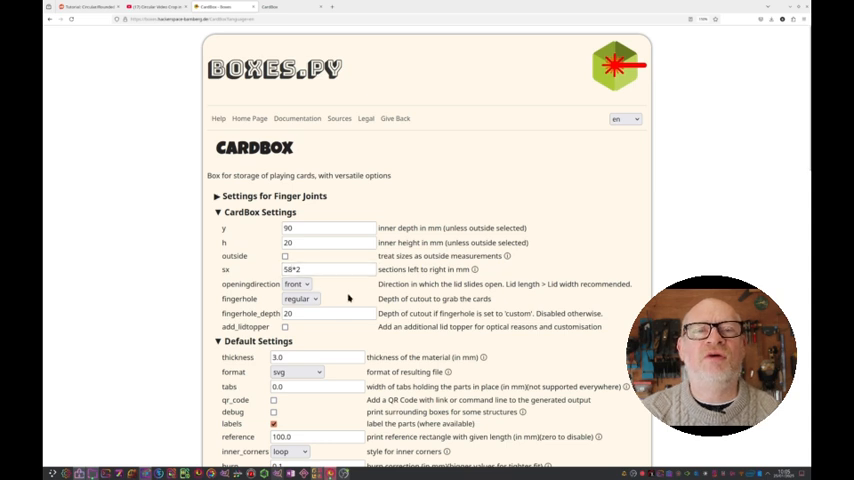
{"action": "scroll", "scroll_direction": "down", "scroll_amount": 3}
{"action": "type", "text": "0.3"}
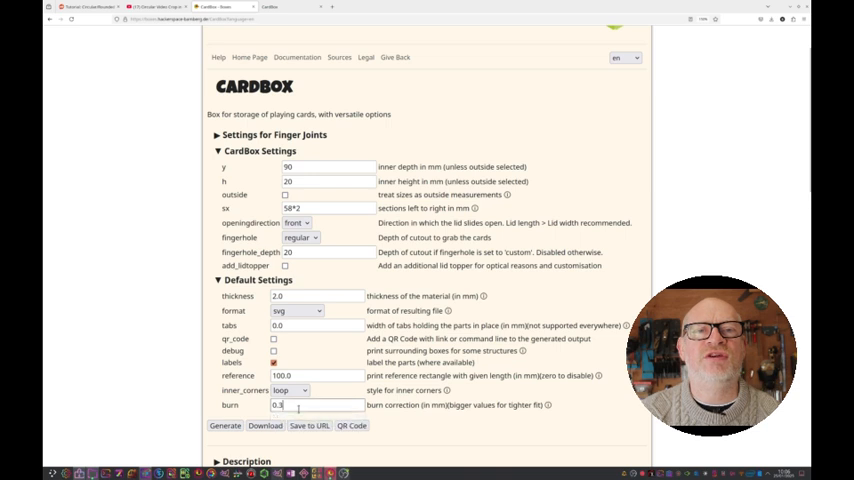
{"action": "scroll", "scroll_direction": "down", "scroll_amount": 3}
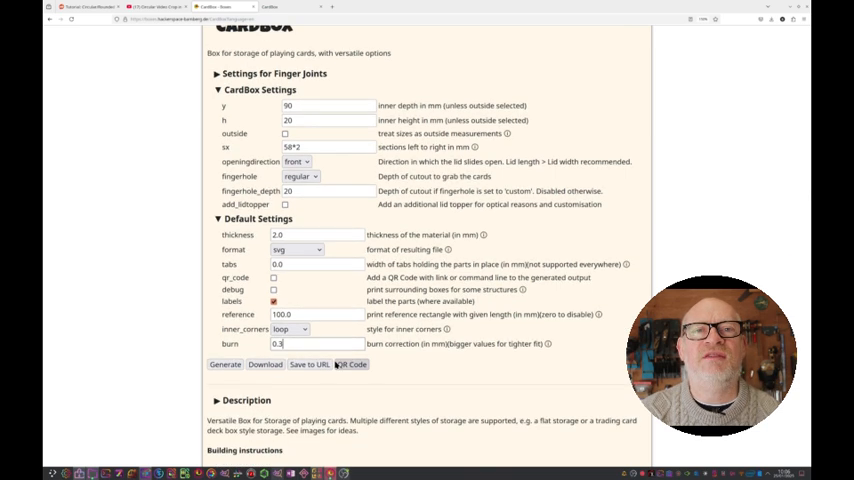
{"action": "scroll", "scroll_direction": "up", "scroll_amount": 3}
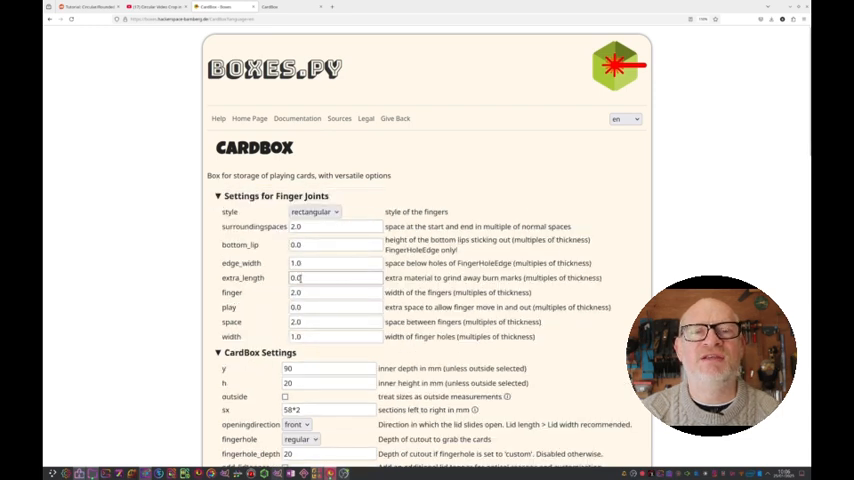
{"action": "scroll", "scroll_direction": "down", "scroll_amount": 3}
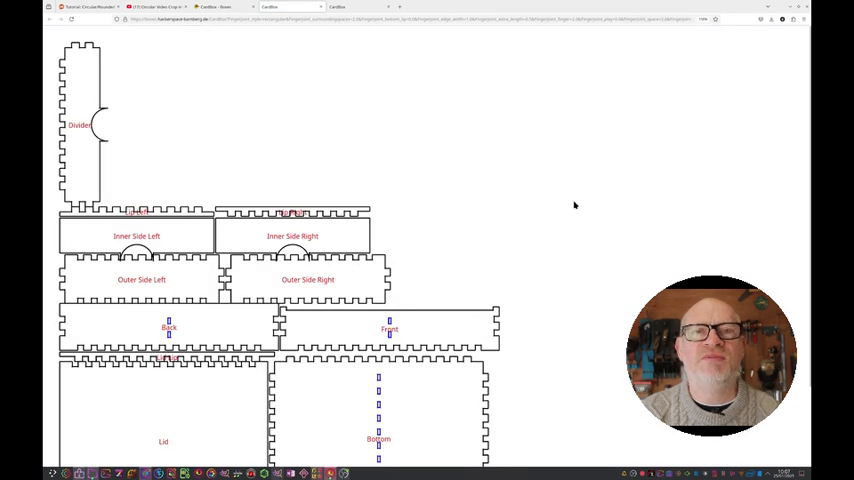
{"action": "scroll", "scroll_direction": "down", "scroll_amount": 3}
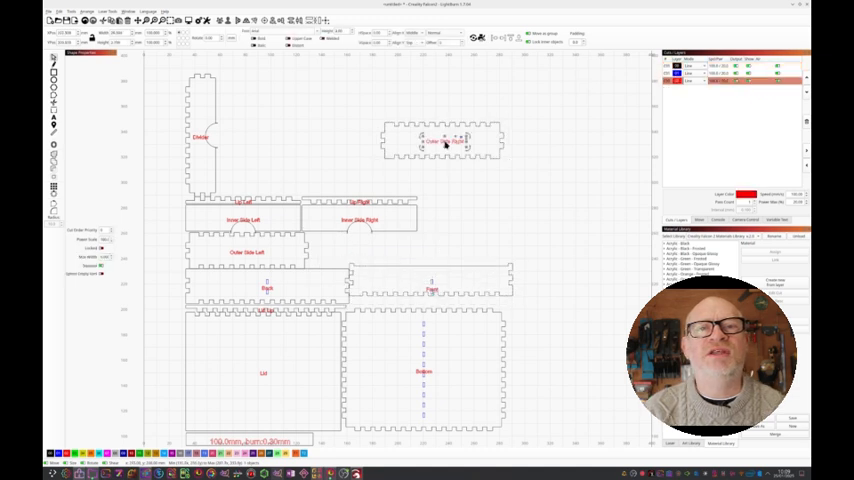
- Rotate the divider and an outer side to nest the CardBox parts compactly
{"action": "right_click", "coordinate": [445, 140]}
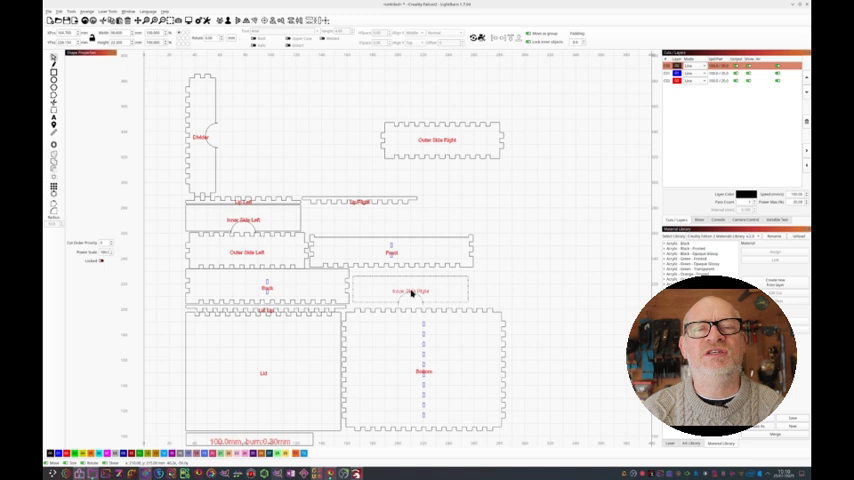
{"action": "right_click", "coordinate": [265, 225]}
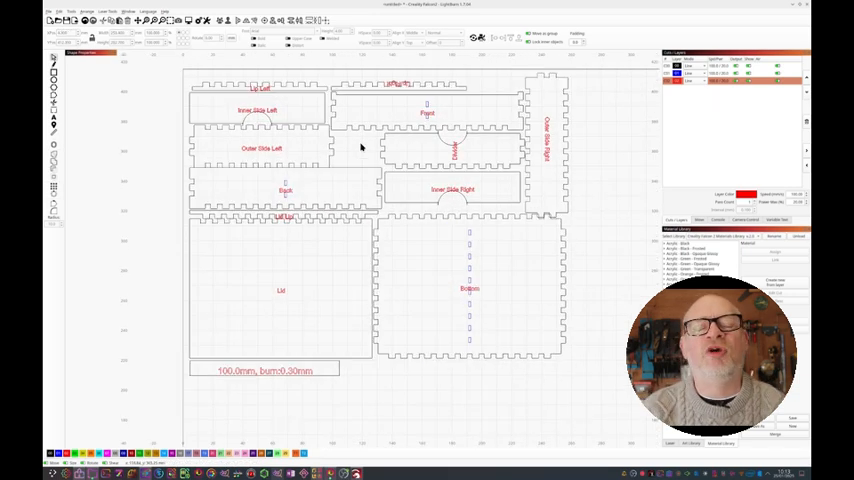
{"action": "mouse_move", "coordinate": [540, 296]}
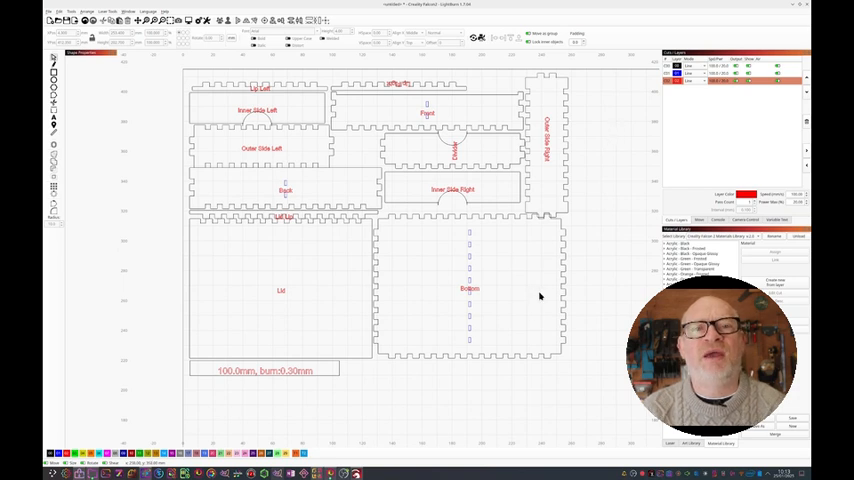
{"action": "mouse_move", "coordinate": [469, 341]}
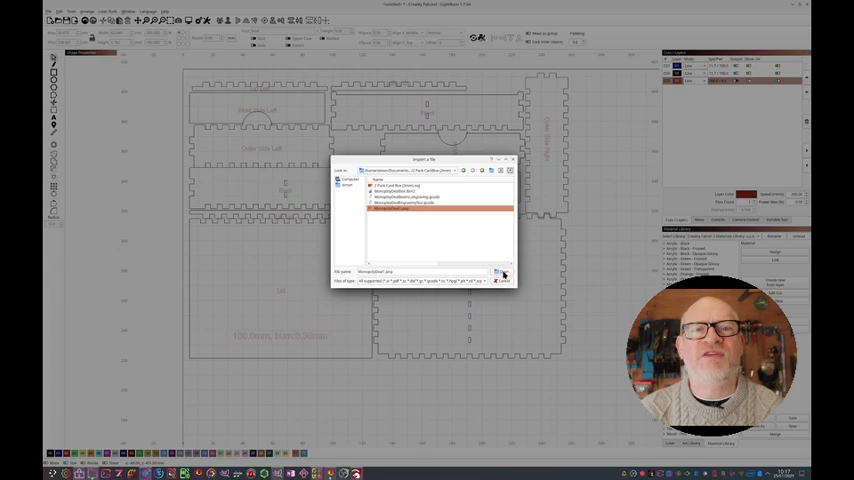
- Import the Monopoly Deal PNG and drag it onto the lid part
{"action": "left_click", "coordinate": [503, 273]}
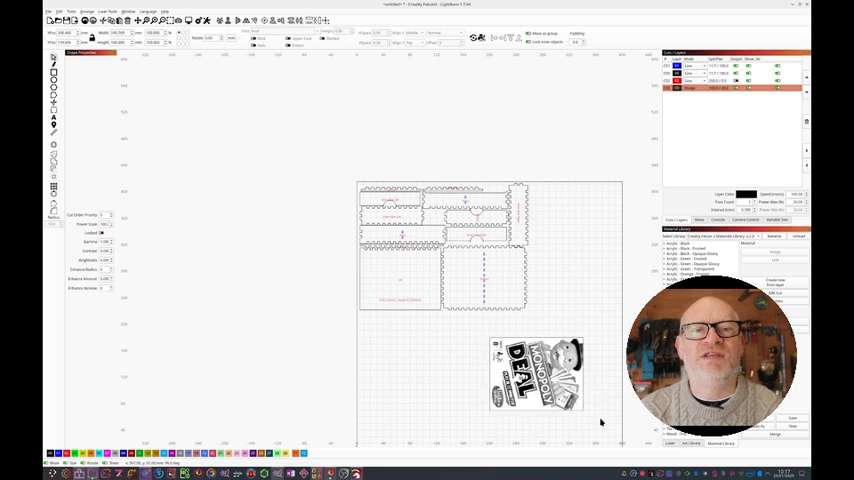
{"action": "left_click", "coordinate": [537, 372]}
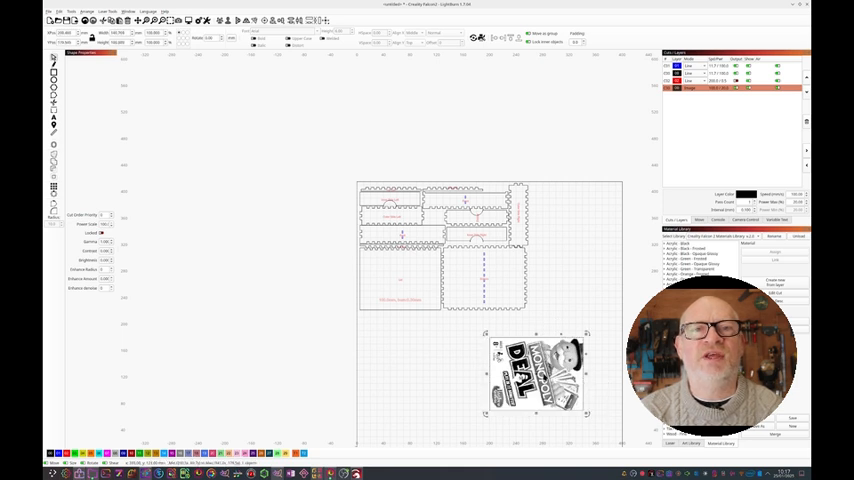
{"action": "left_click_drag", "start_coordinate": [535, 370], "coordinate": [390, 285]}
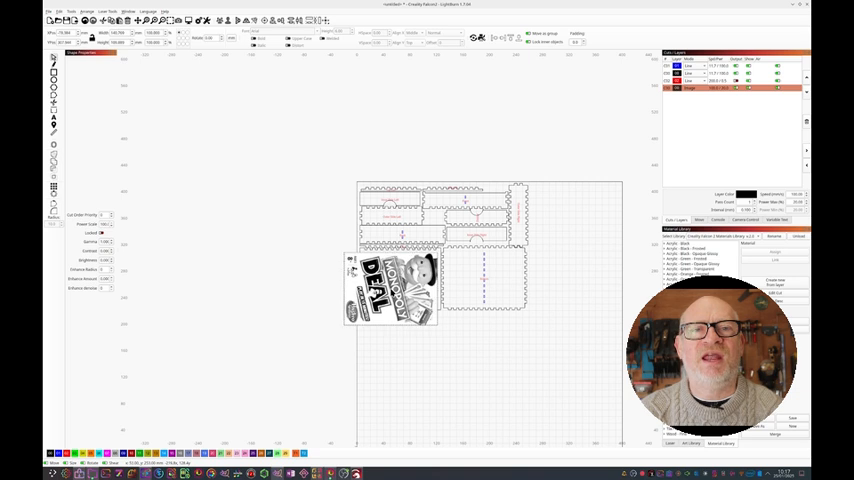